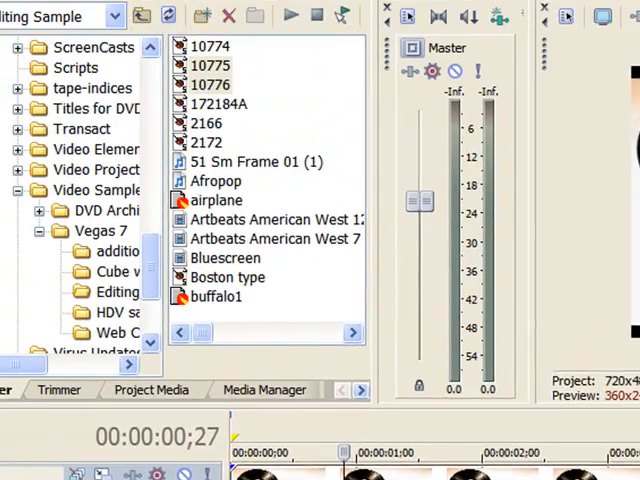
Step: Add a Track Composite Level envelope to the records video track via Insert > Video Envelopes
click(96, 20)
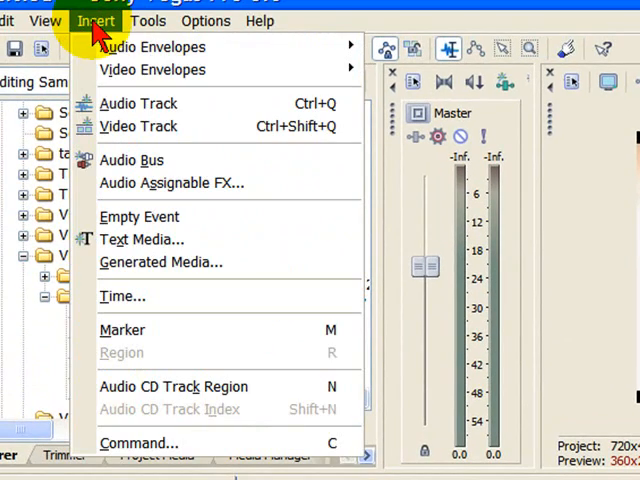
mouse_move(152, 68)
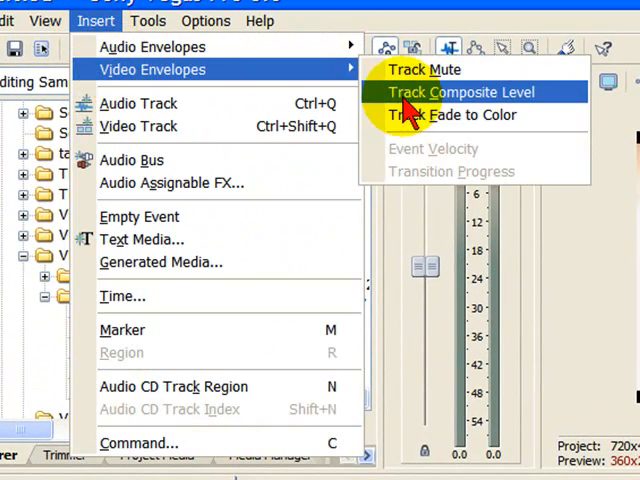
click(460, 92)
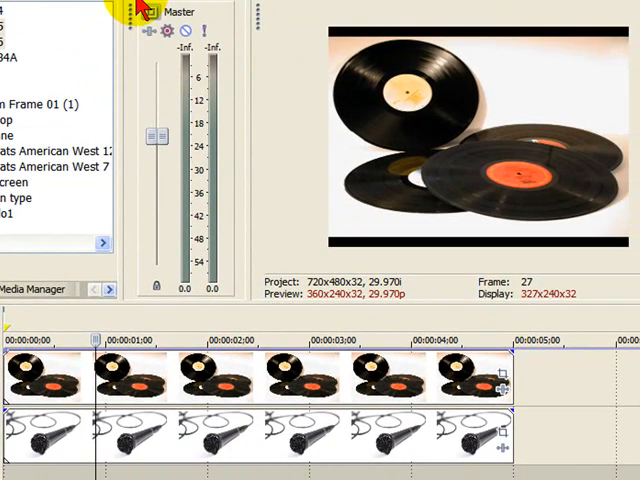
mouse_move(596, 356)
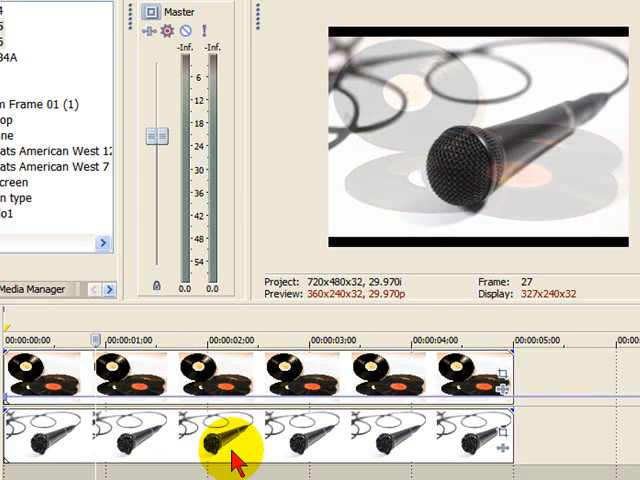
click(240, 384)
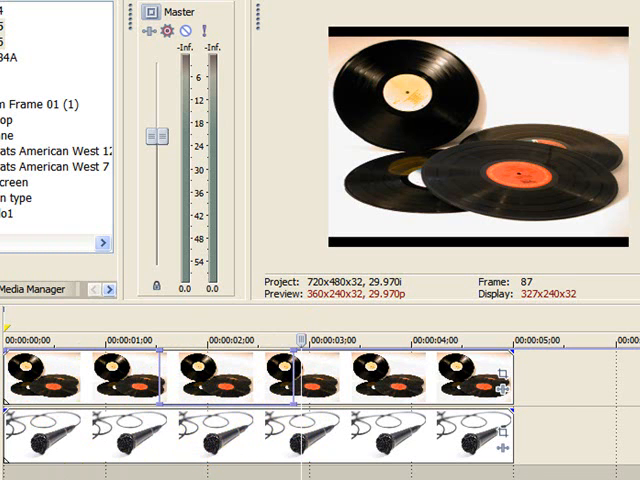
click(200, 338)
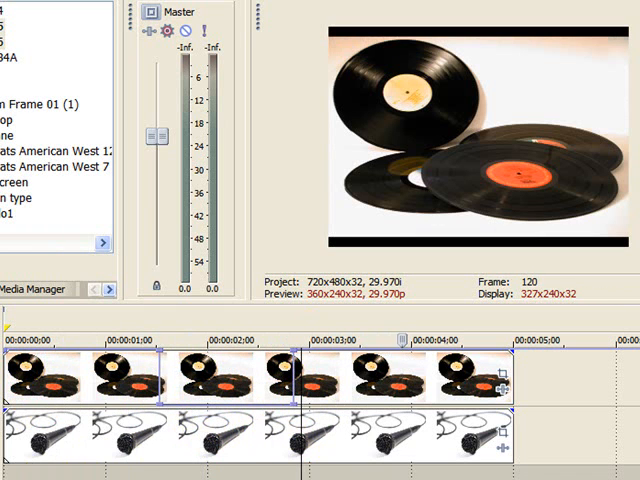
click(210, 388)
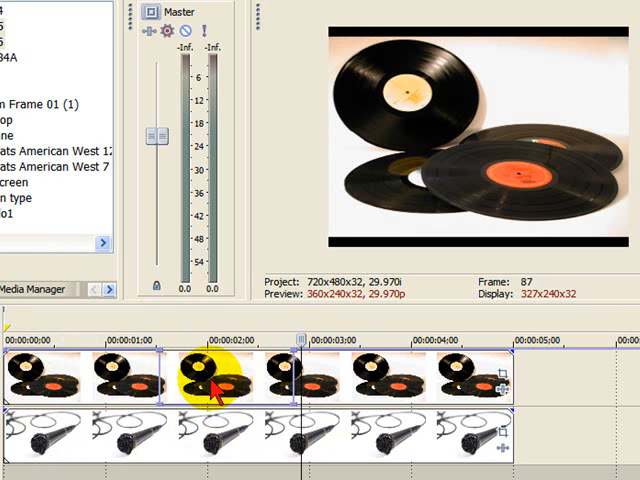